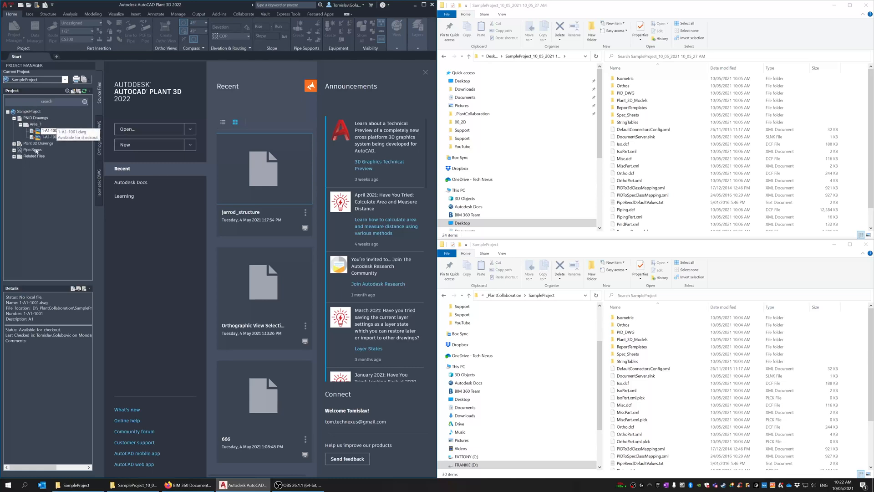
Read 1-A1-1001's status and show the empty local Area_1 drawings folder.
{"action": "left_click", "coordinate": [631, 339]}
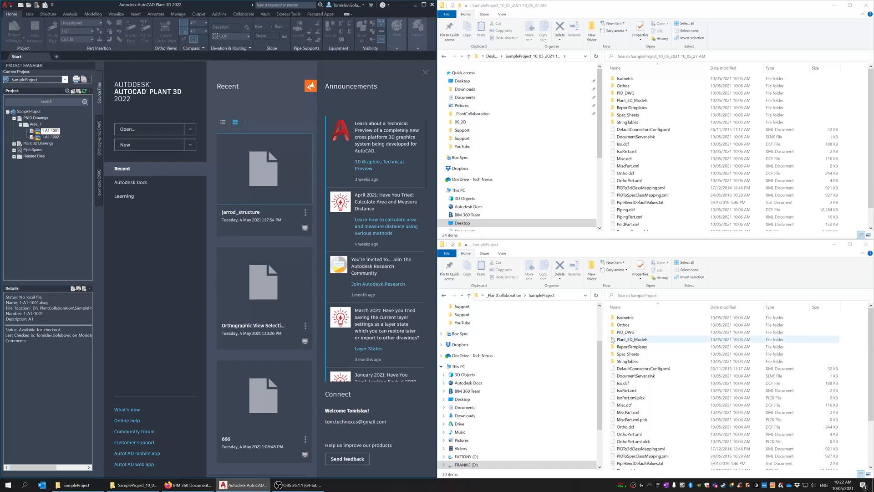
{"action": "left_click", "coordinate": [624, 317]}
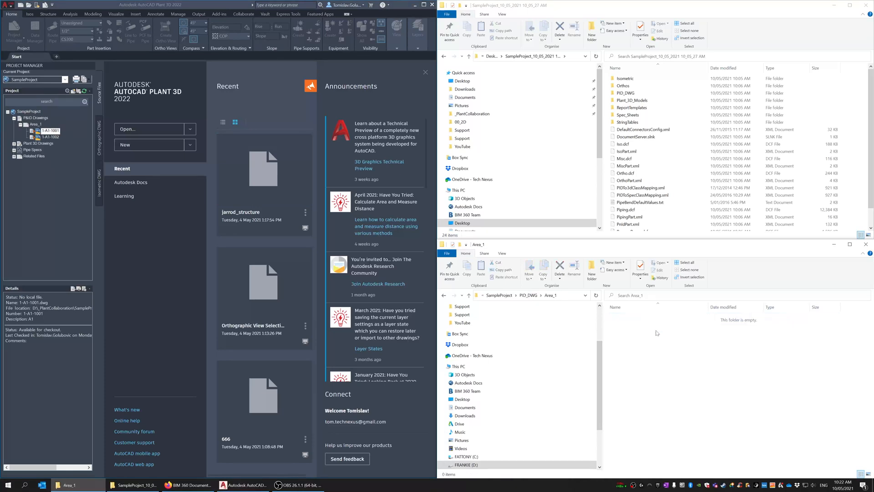
{"action": "mouse_move", "coordinate": [686, 347]}
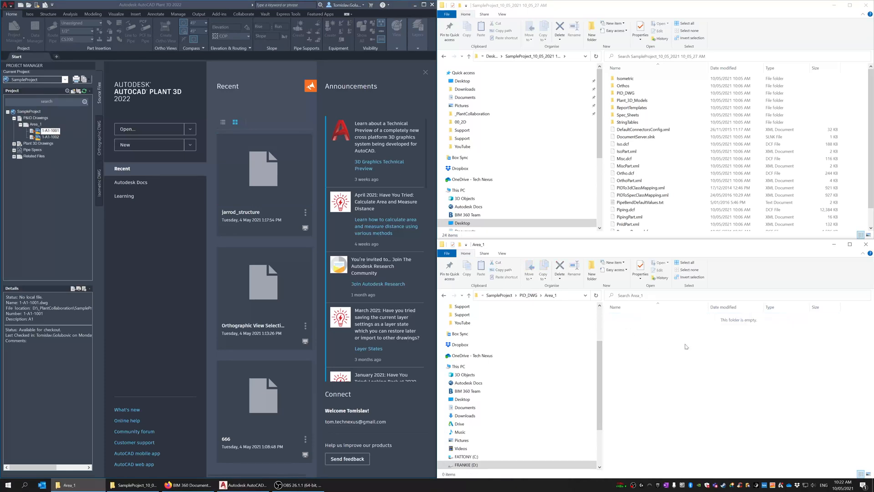
{"action": "mouse_move", "coordinate": [639, 344]}
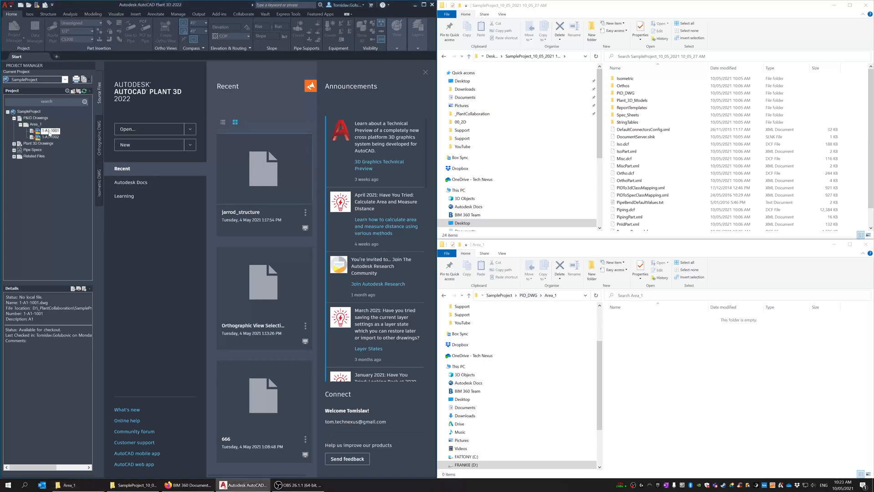
Check out drawing 1-A1-1001 and open it for editing.
{"action": "right_click", "coordinate": [51, 131]}
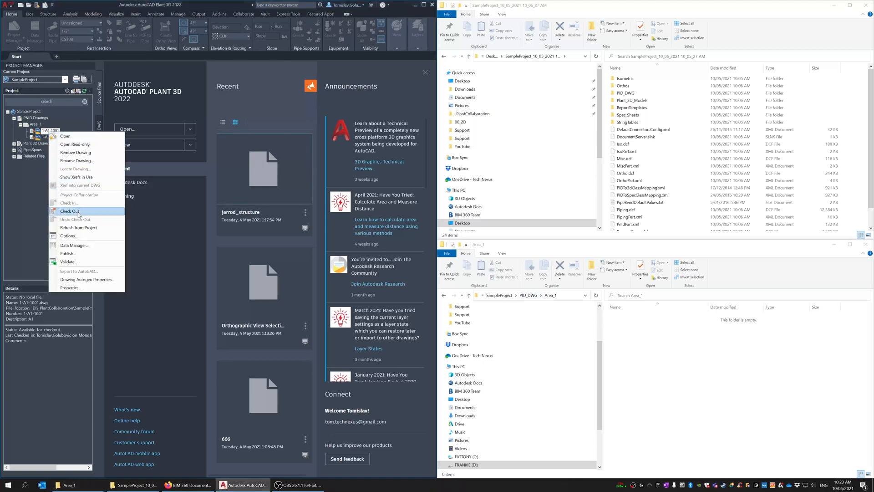
{"action": "left_click", "coordinate": [69, 210]}
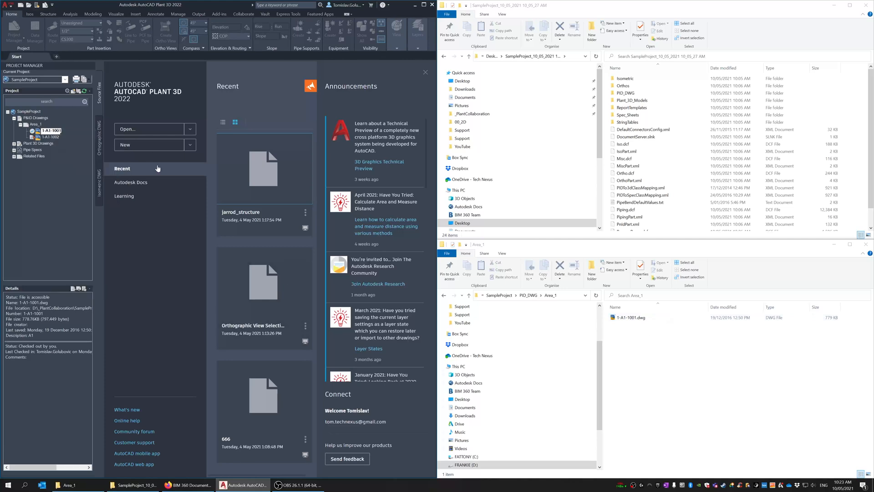
{"action": "double_click", "coordinate": [49, 130]}
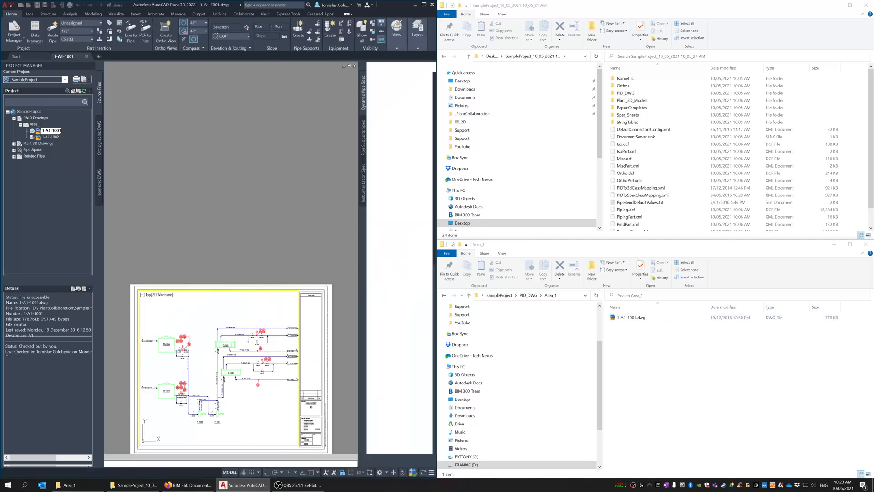
{"action": "double_click", "coordinate": [51, 129]}
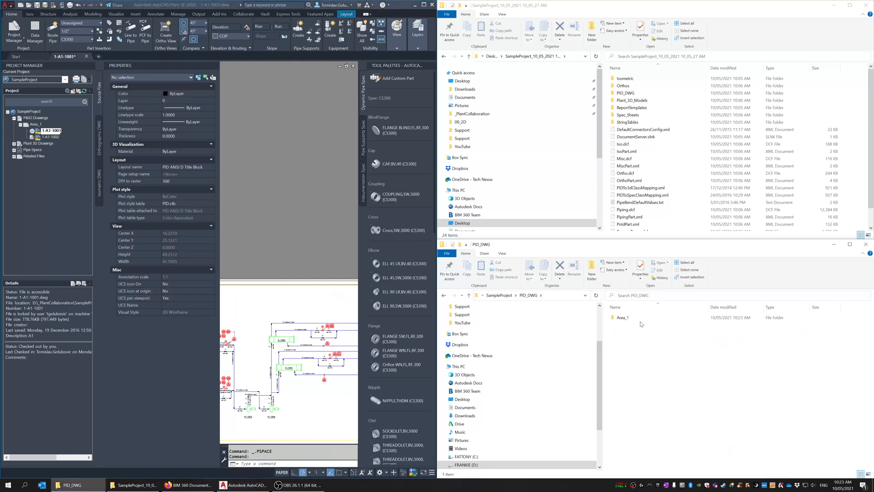
View 1-A1-1001's .dwg and lock files in Area_1, then read 1-A1-1002's status.
{"action": "double_click", "coordinate": [622, 317]}
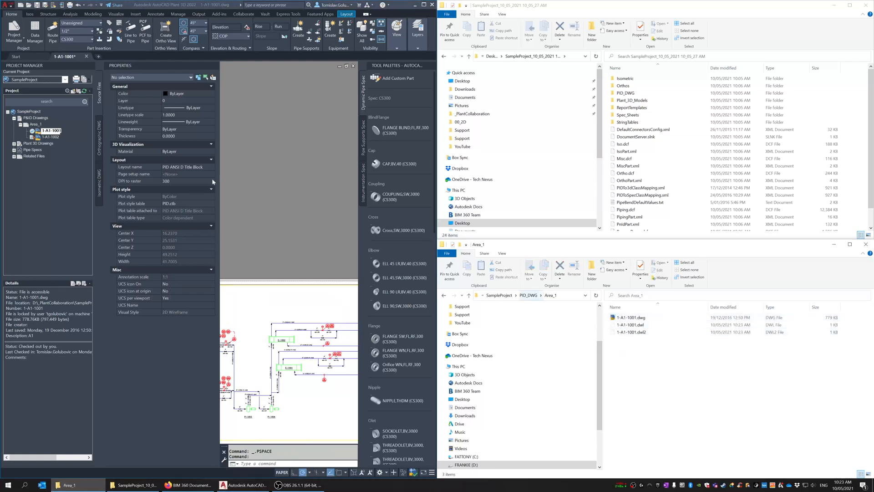
{"action": "left_click", "coordinate": [50, 137]}
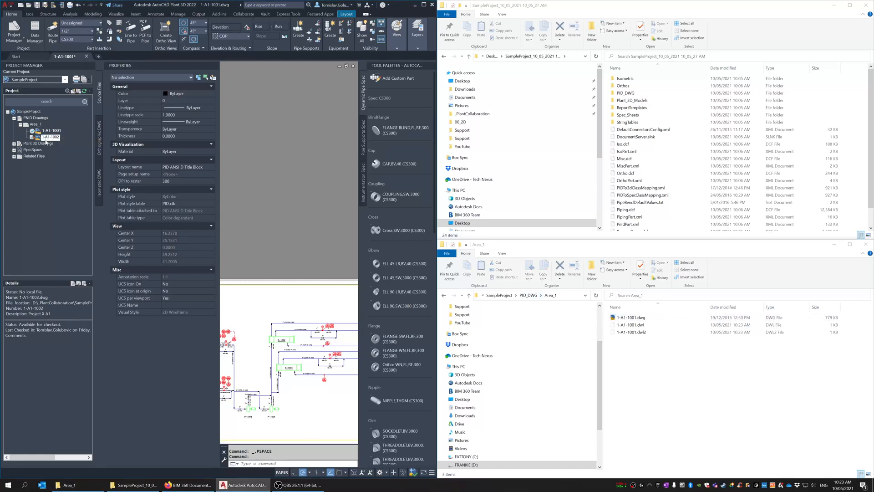
{"action": "mouse_move", "coordinate": [50, 137]}
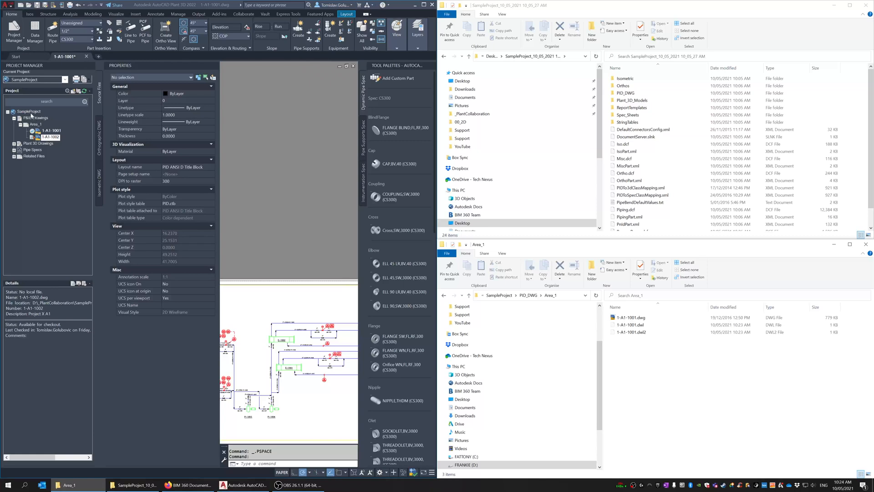
Download all 44 SampleProject files using Download Only, without checking them out.
{"action": "right_click", "coordinate": [30, 111]}
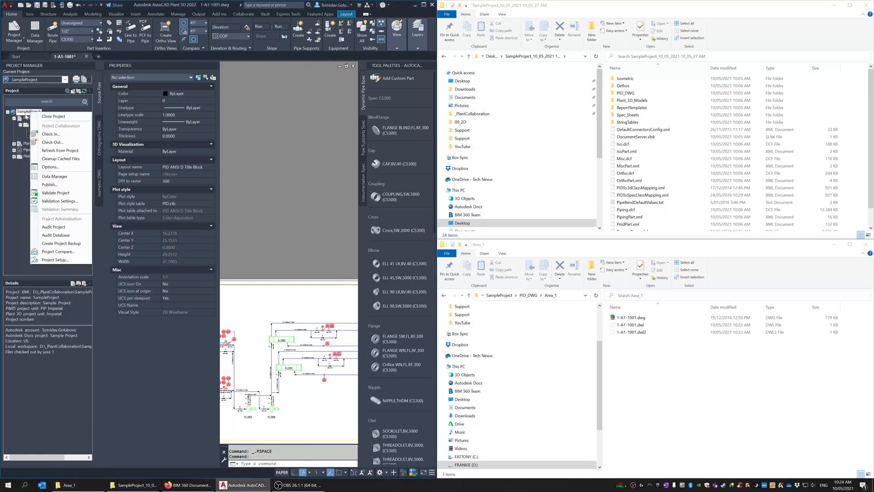
{"action": "mouse_move", "coordinate": [52, 141]}
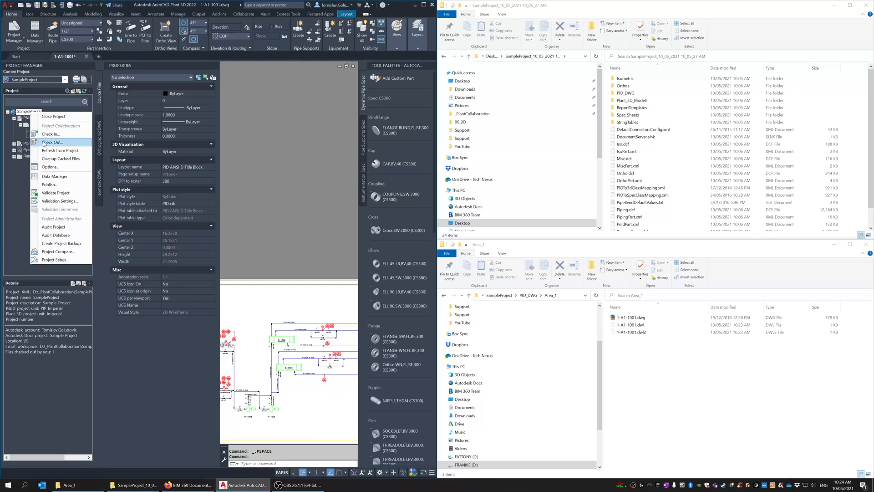
{"action": "left_click", "coordinate": [52, 141]}
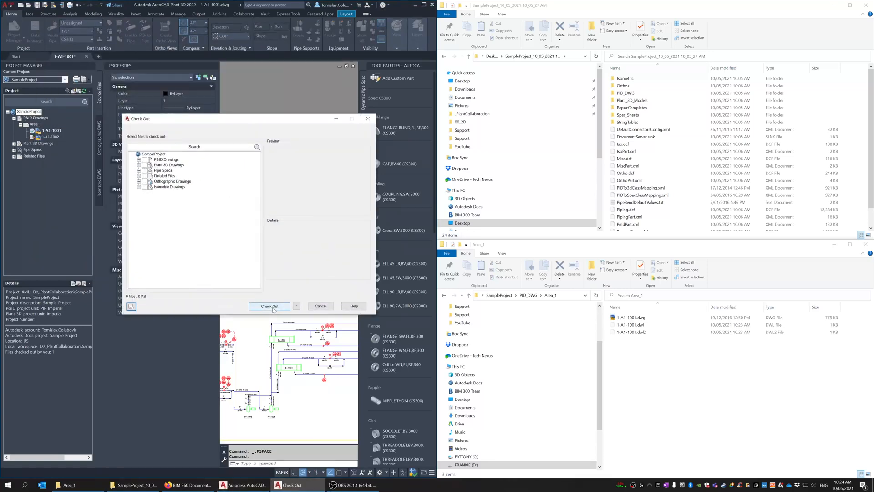
{"action": "left_click", "coordinate": [297, 306]}
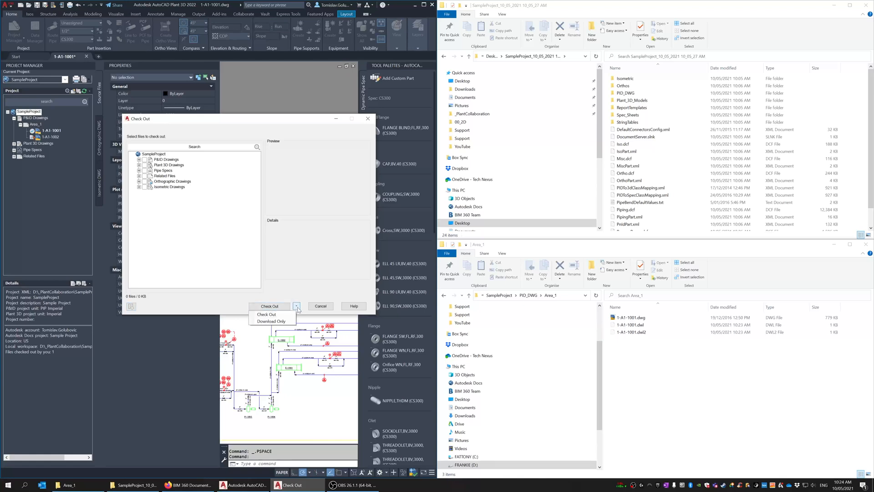
{"action": "left_click", "coordinate": [272, 320]}
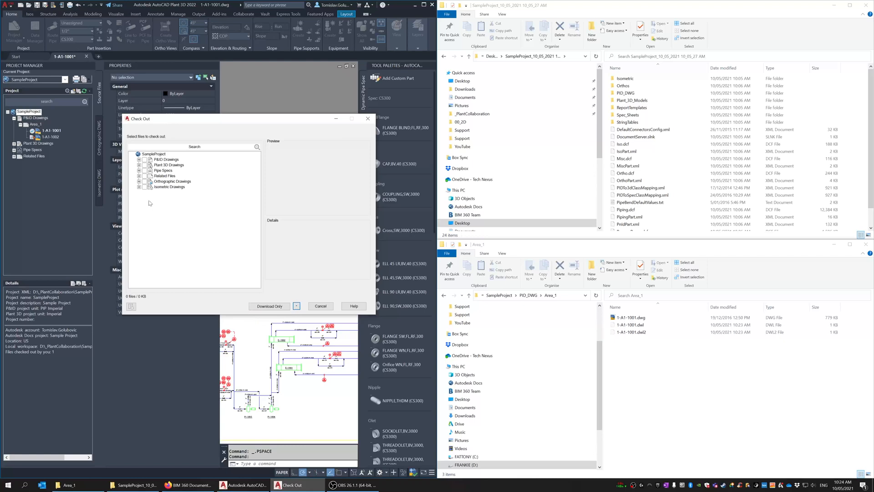
{"action": "left_click", "coordinate": [149, 181]}
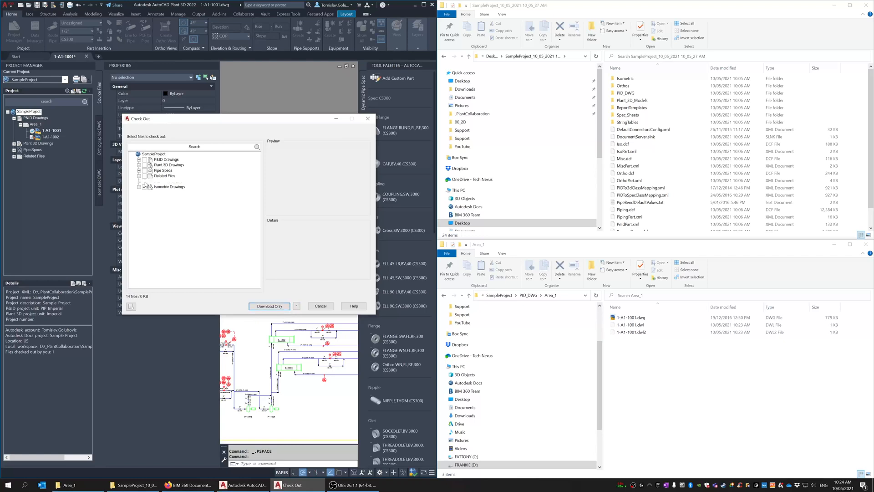
{"action": "left_click", "coordinate": [143, 154]}
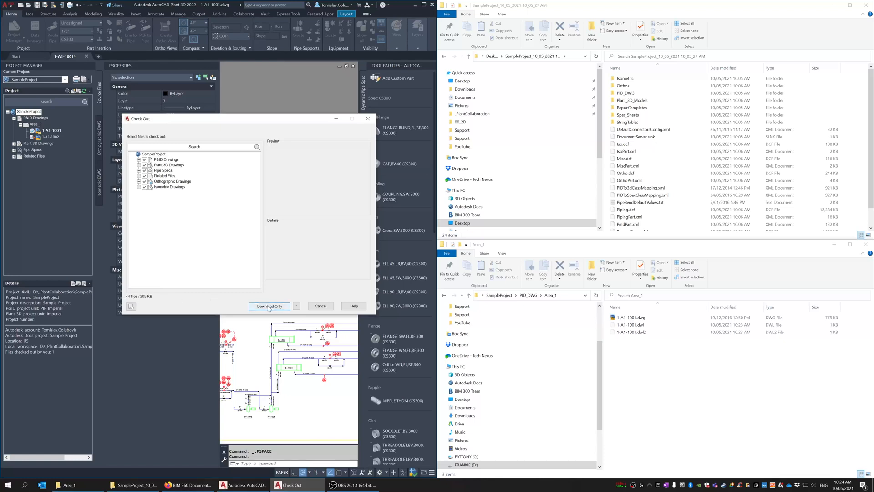
{"action": "left_click", "coordinate": [269, 306]}
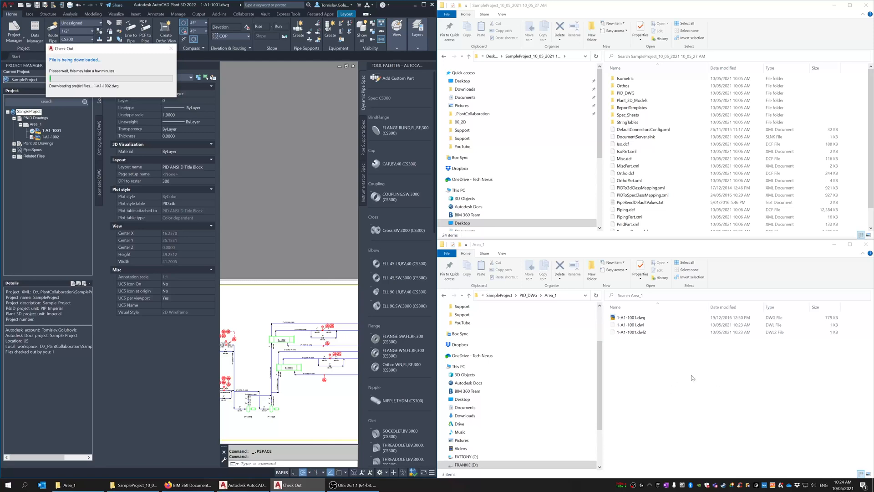
{"action": "mouse_move", "coordinate": [685, 372]}
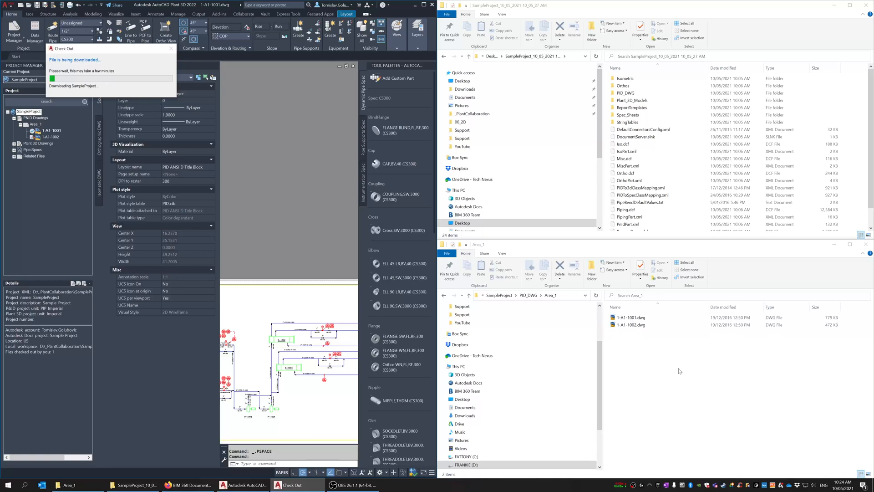
Wait while the project files download into the local Area_1 folder.
{"action": "left_click", "coordinate": [631, 325]}
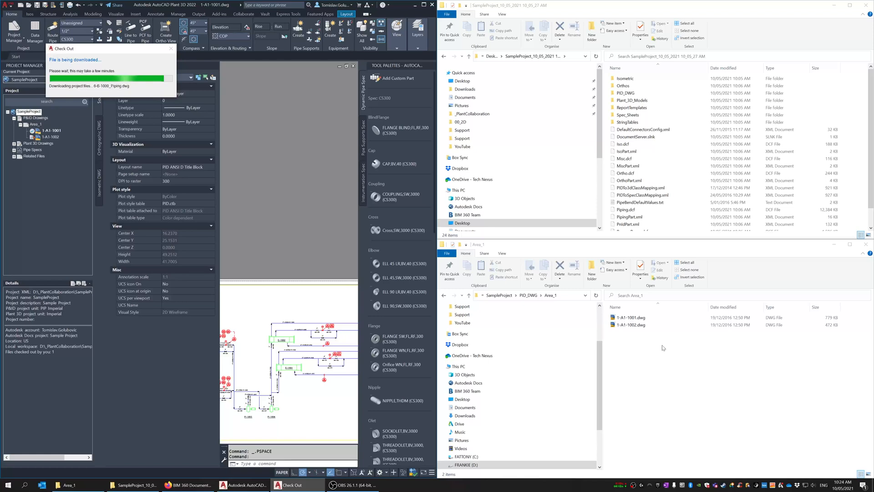
{"action": "mouse_move", "coordinate": [663, 347]}
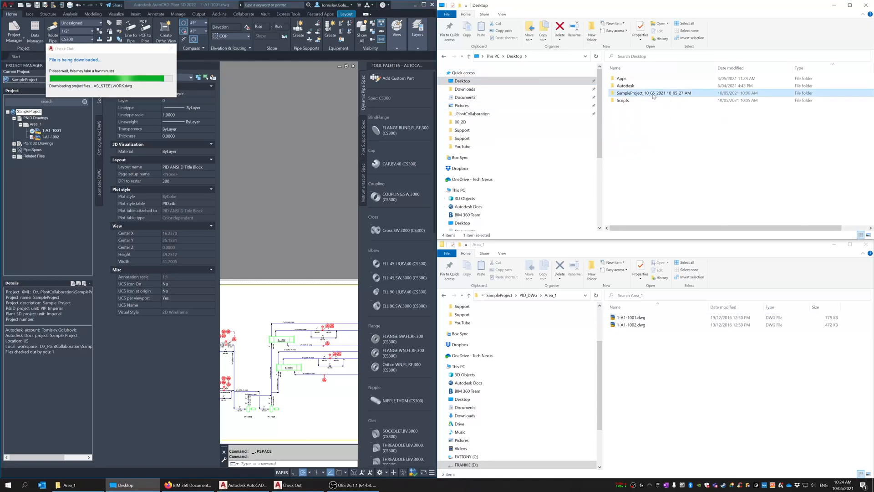
{"action": "mouse_move", "coordinate": [653, 92]}
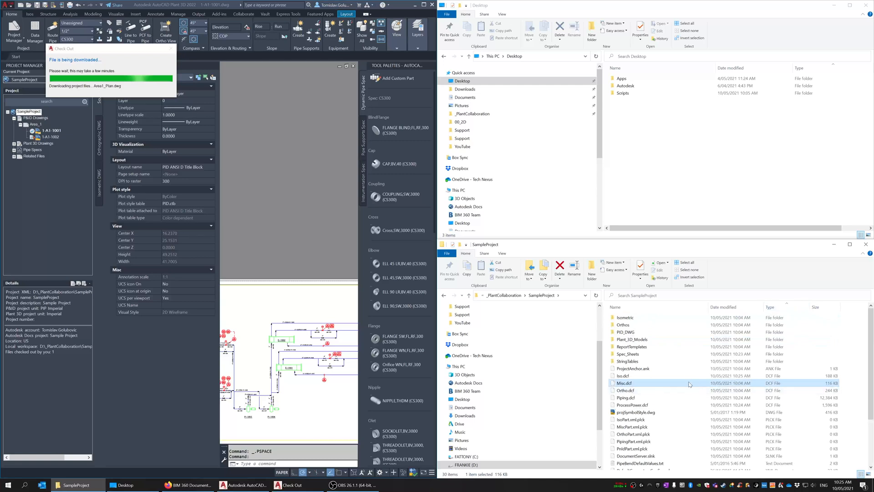
Select the SampleProject_10_05_2021 10_05_27 AM backup folder on the Desktop for deletion.
{"action": "left_click", "coordinate": [623, 375]}
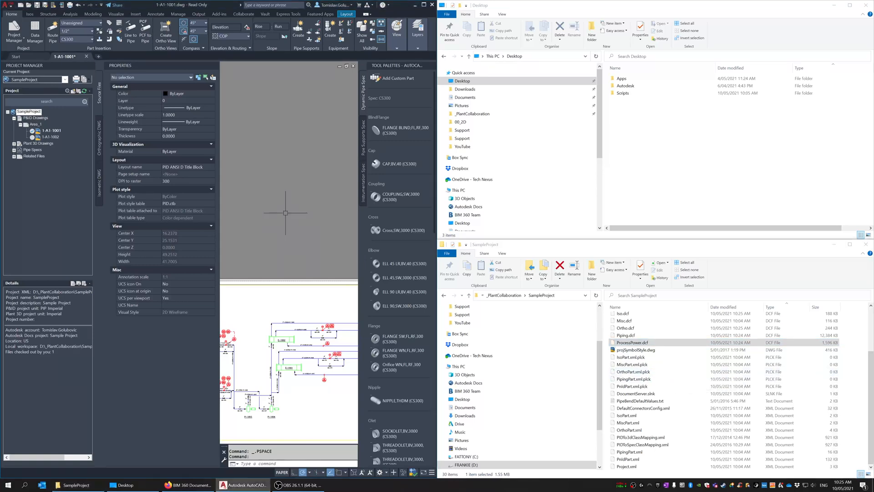
{"action": "mouse_move", "coordinate": [285, 210]}
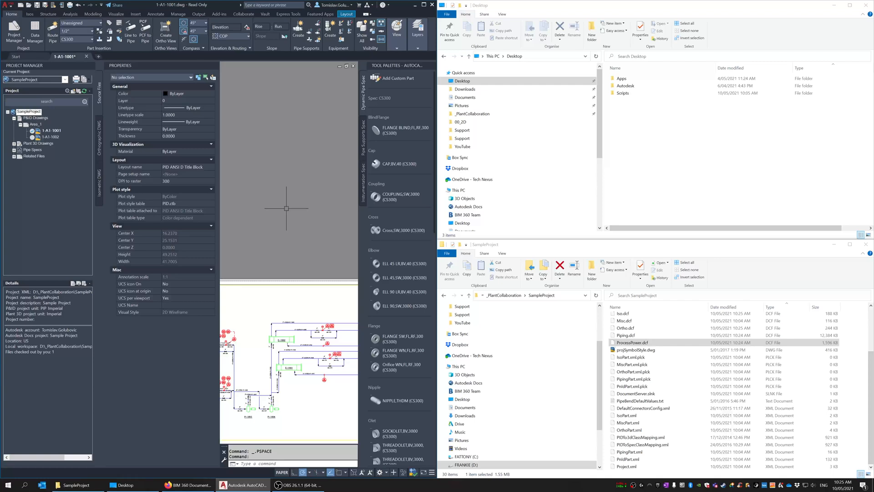
{"action": "mouse_move", "coordinate": [281, 205]}
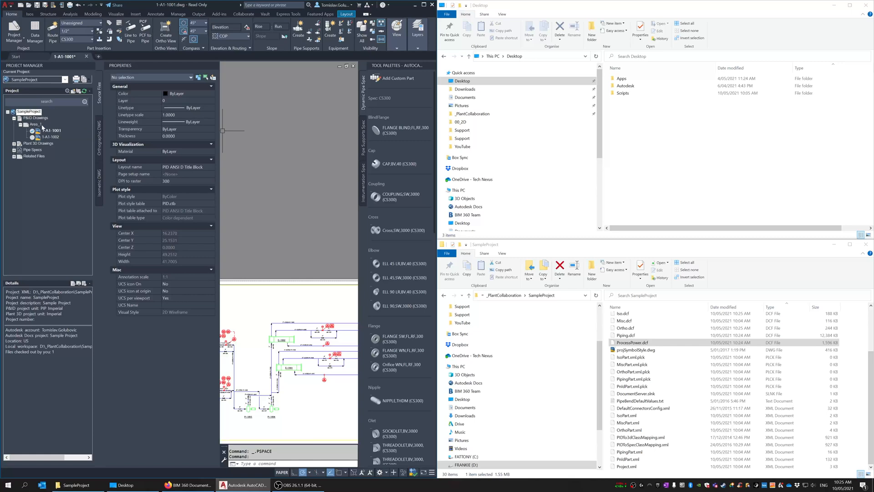
{"action": "right_click", "coordinate": [49, 130]}
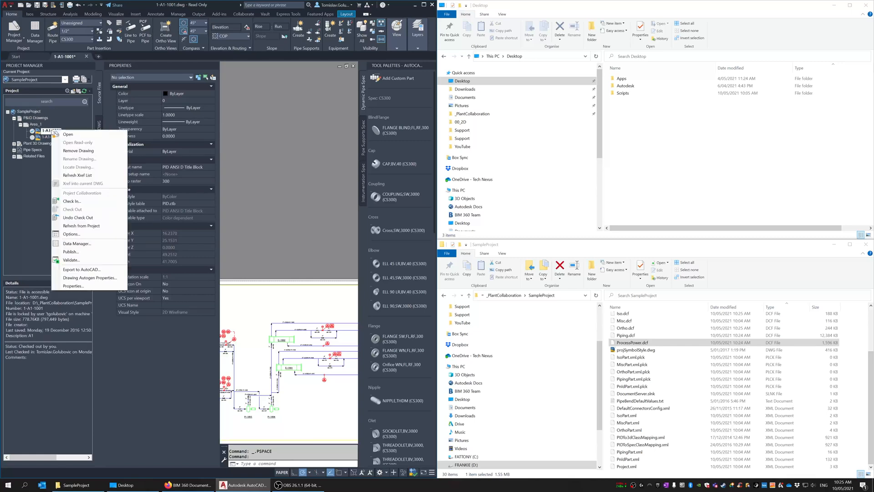
{"action": "mouse_move", "coordinate": [90, 201]}
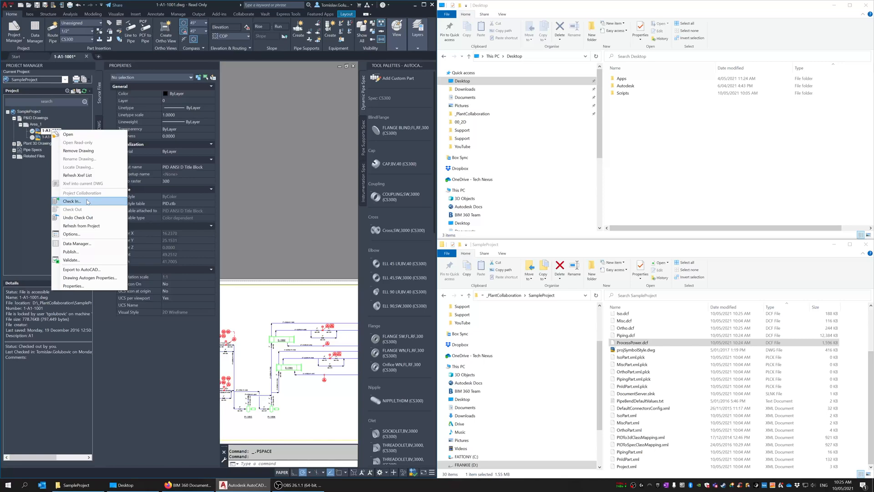
{"action": "mouse_move", "coordinate": [78, 217]}
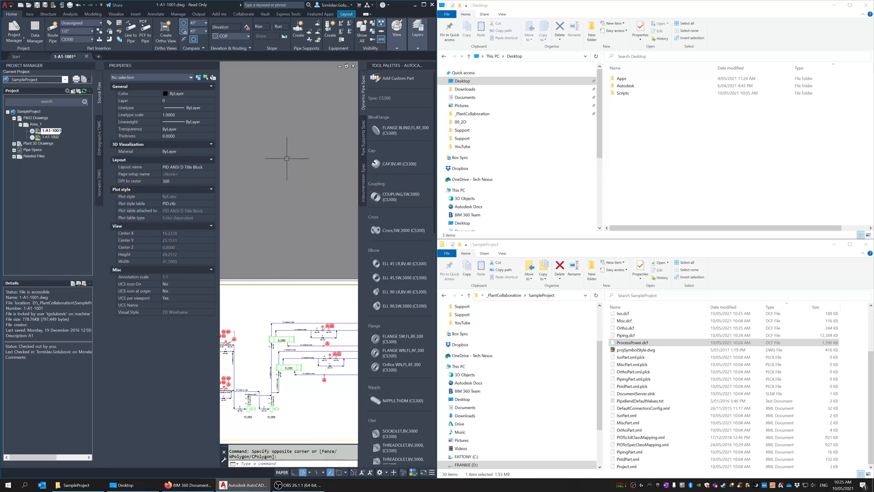
{"action": "mouse_move", "coordinate": [282, 168]}
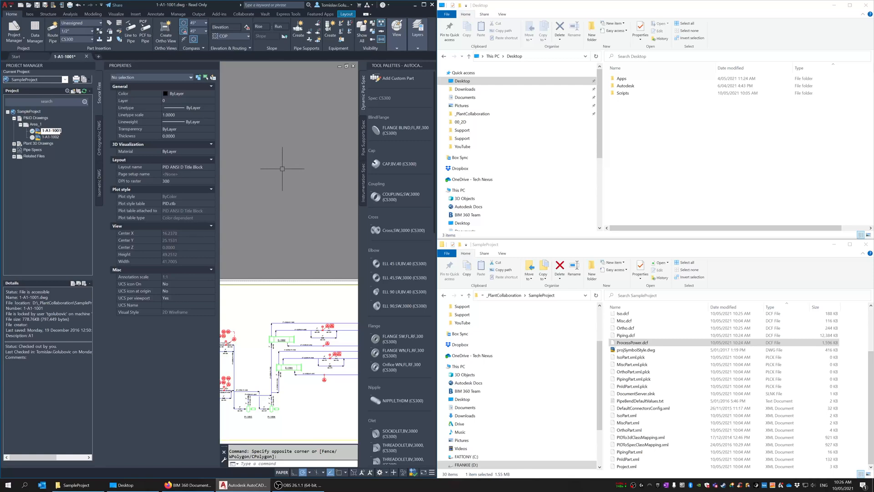
{"action": "mouse_move", "coordinate": [266, 133]}
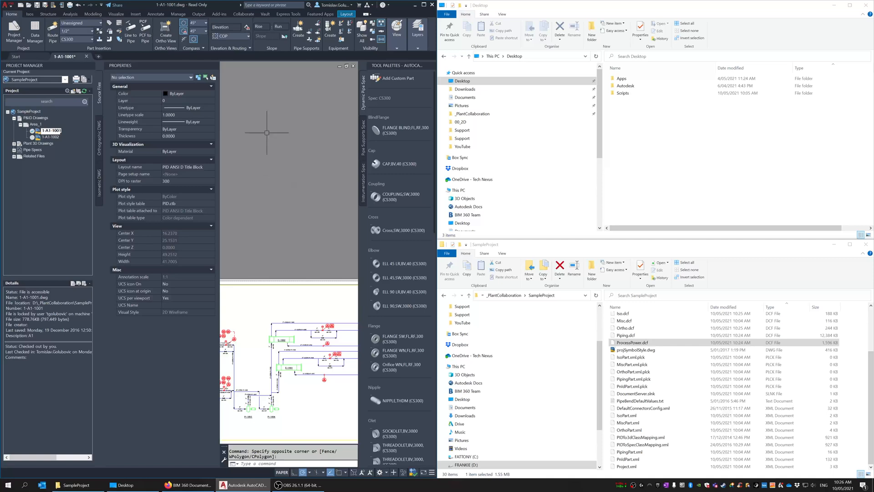
{"action": "left_click", "coordinate": [243, 14]}
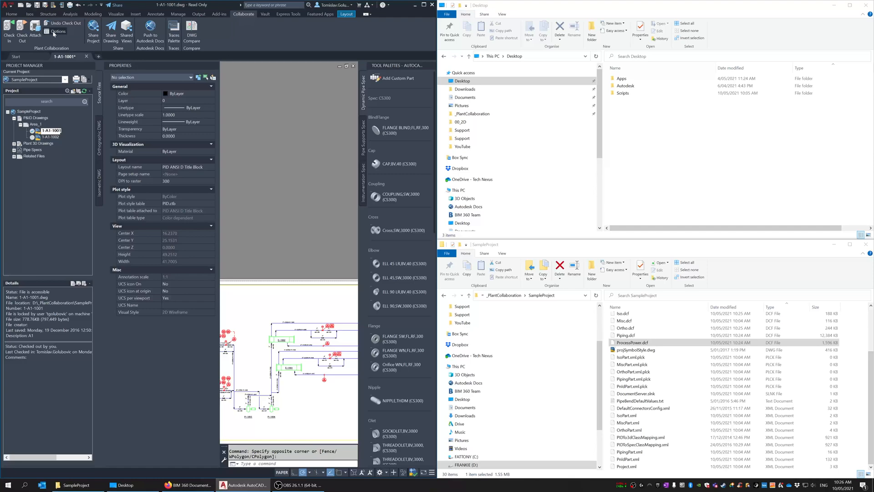
{"action": "left_click", "coordinate": [55, 30]}
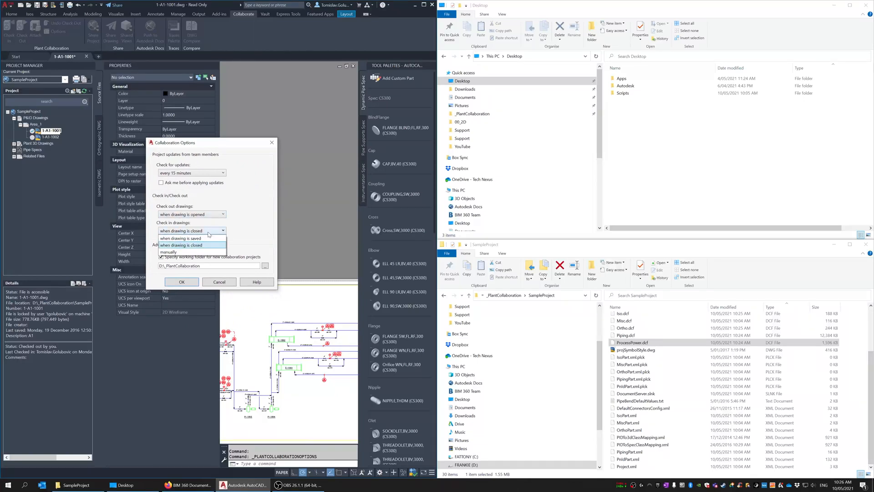
{"action": "mouse_move", "coordinate": [204, 238]}
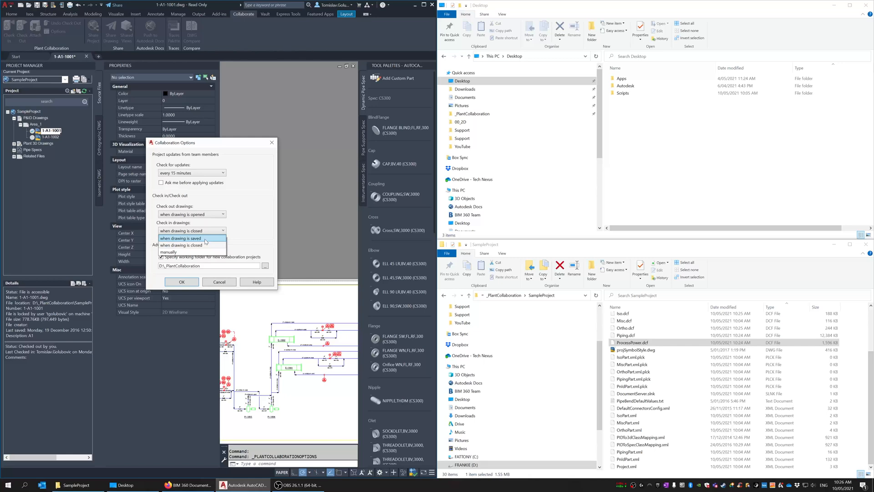
{"action": "mouse_move", "coordinate": [191, 251]}
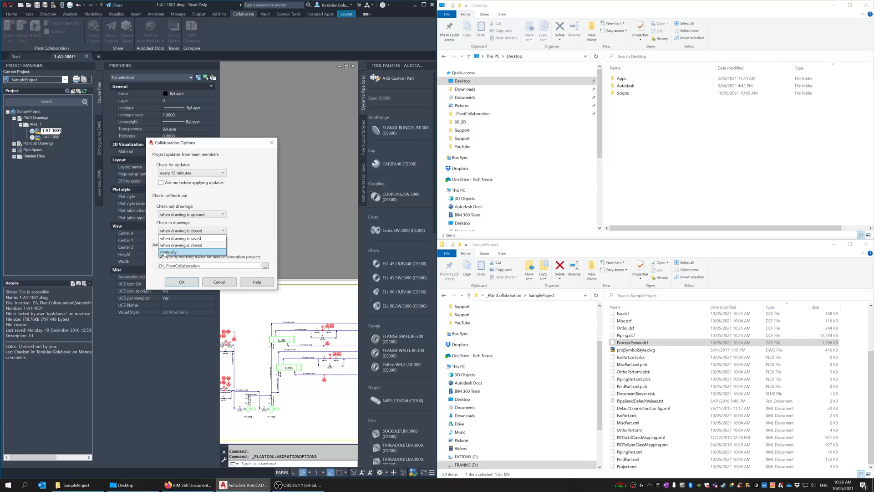
{"action": "left_click", "coordinate": [189, 231]}
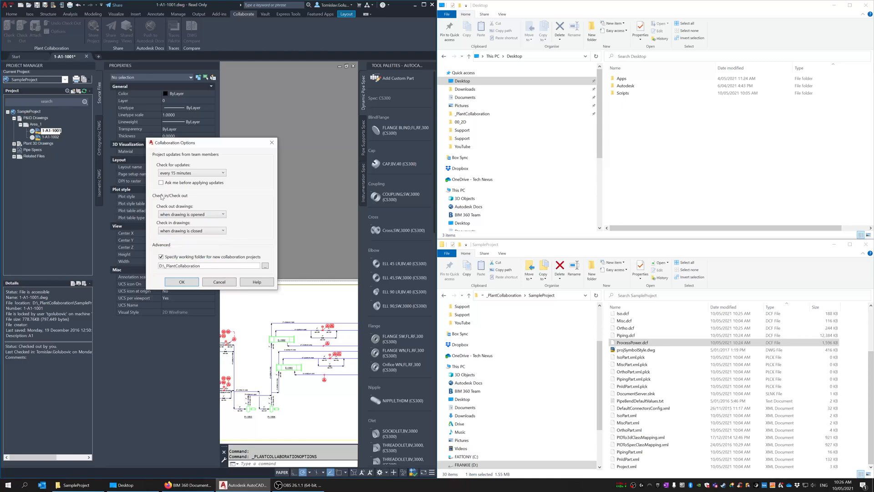
{"action": "mouse_move", "coordinate": [141, 248]}
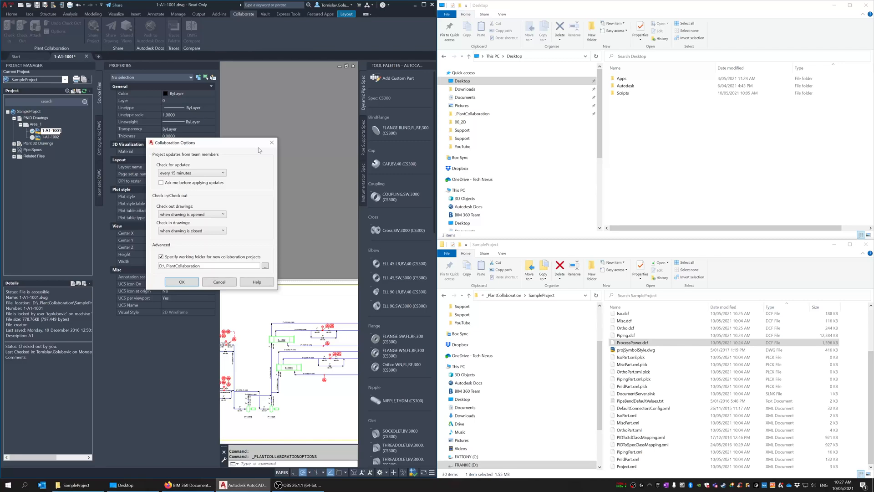
{"action": "left_click", "coordinate": [181, 281]}
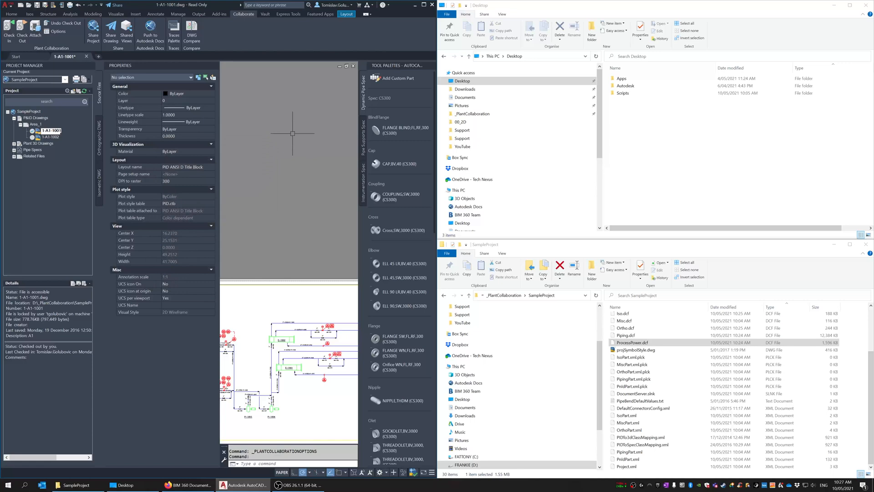
{"action": "mouse_move", "coordinate": [296, 159]}
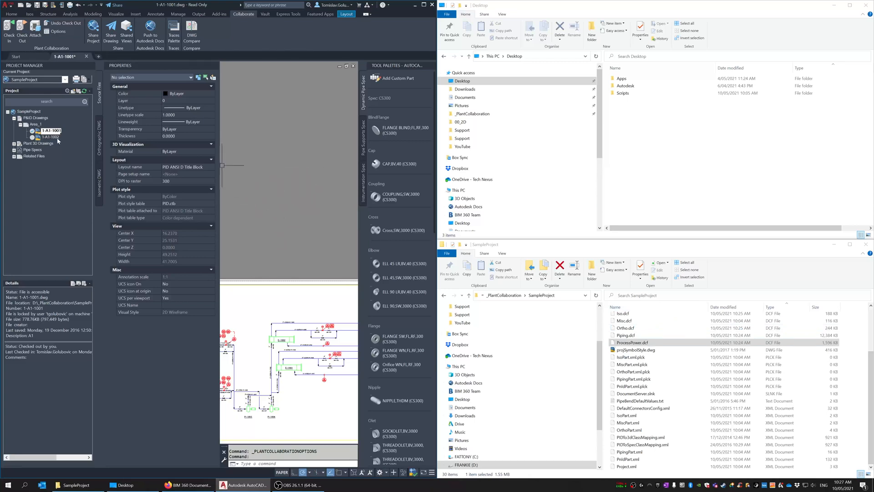
Switch to drawing 1-A1-1002 and answer Yes to save it while closing.
{"action": "left_click", "coordinate": [52, 137]}
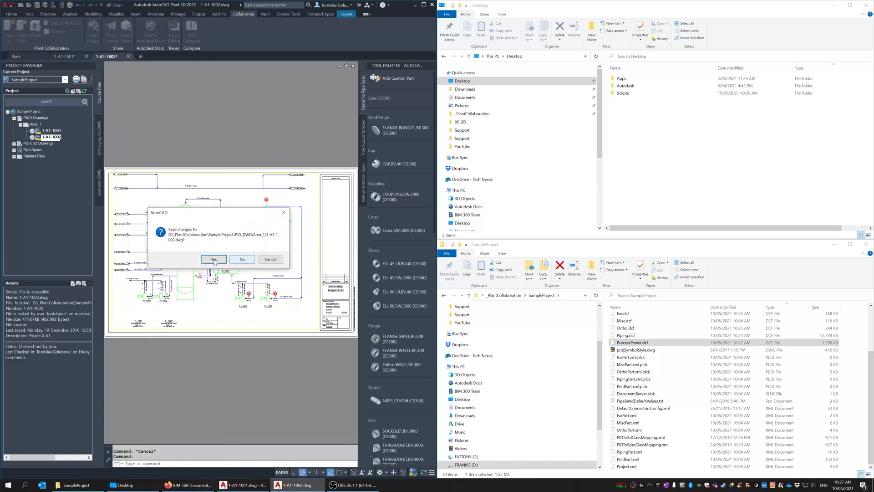
{"action": "left_click", "coordinate": [213, 259]}
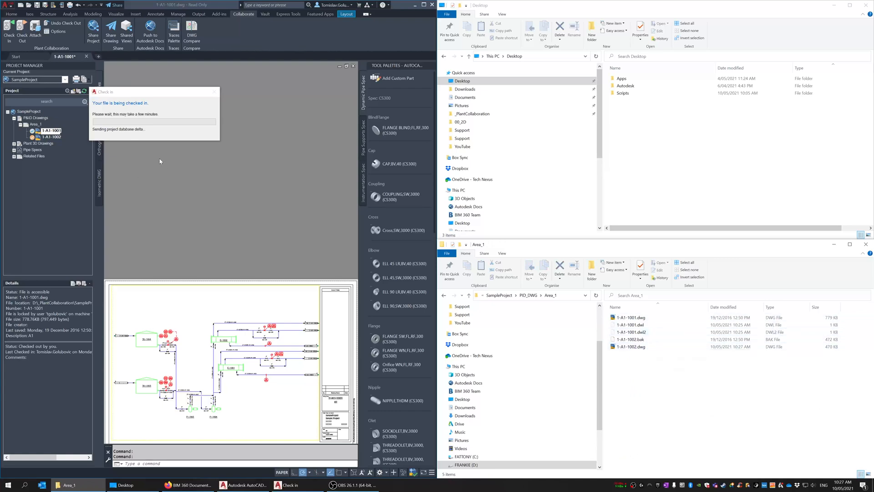
{"action": "mouse_move", "coordinate": [218, 225]}
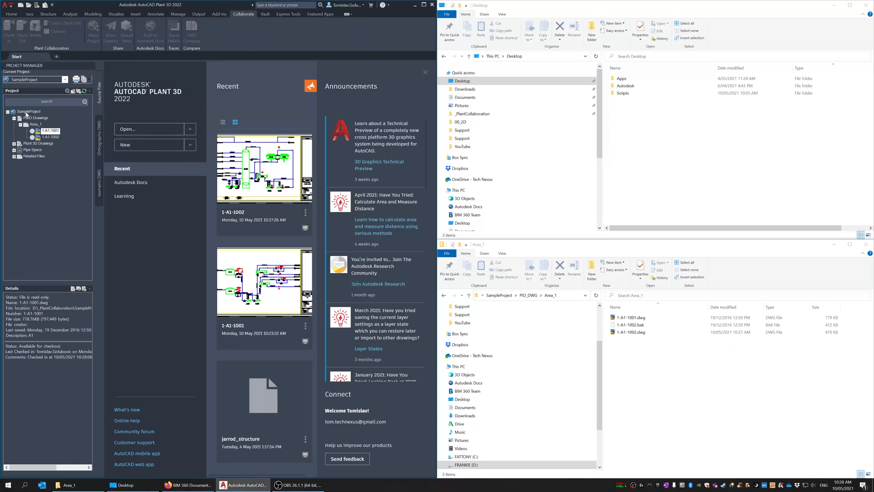
Open Create Project Backup for SampleProject and confirm a new backup location.
{"action": "left_click", "coordinate": [30, 112]}
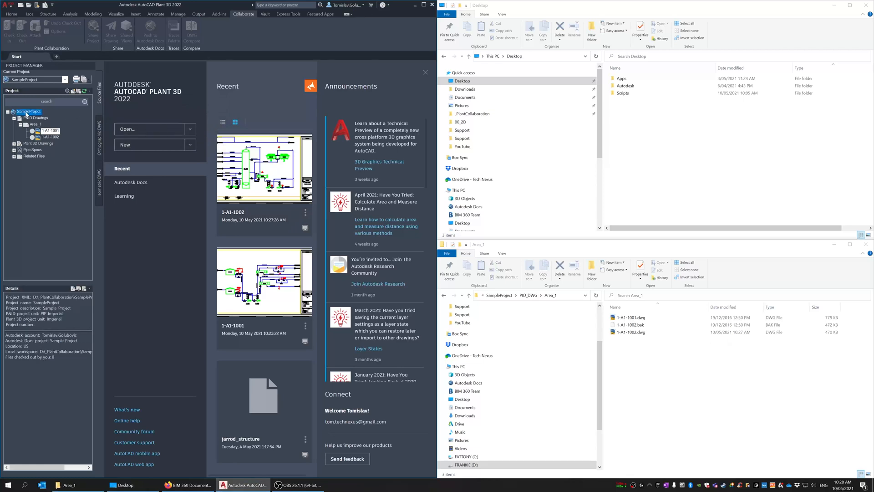
{"action": "right_click", "coordinate": [29, 112]}
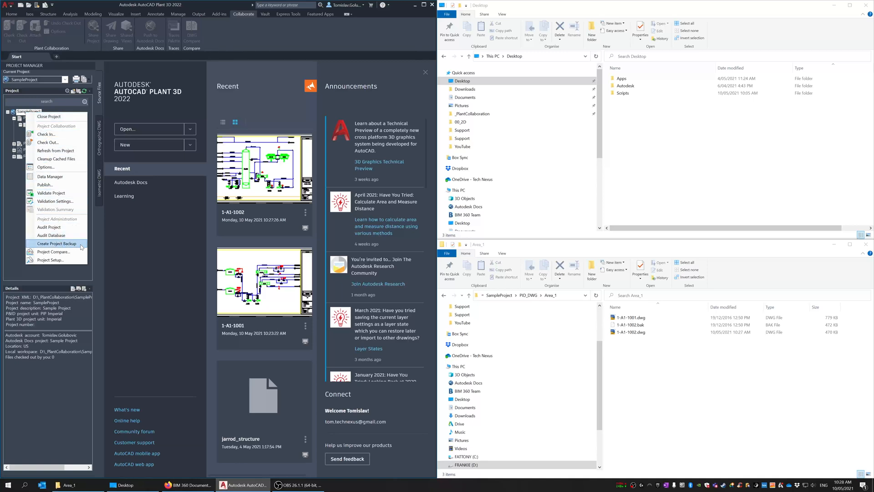
{"action": "left_click", "coordinate": [55, 243]}
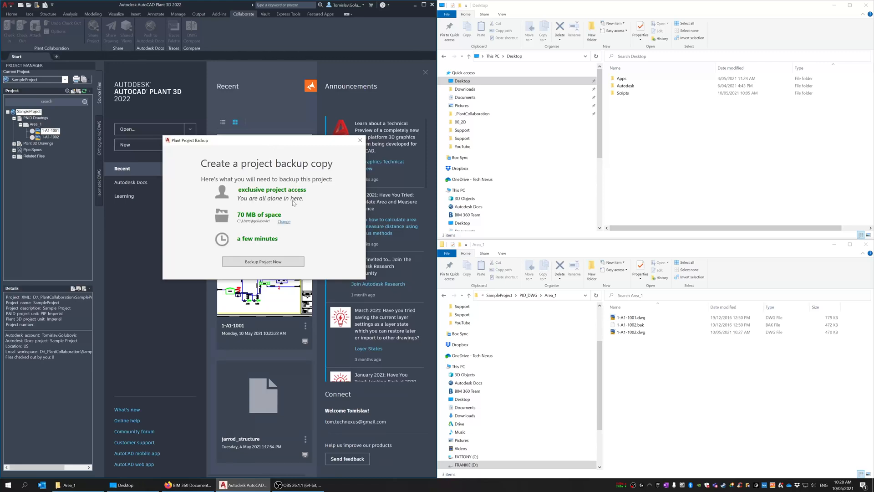
{"action": "mouse_move", "coordinate": [293, 203]}
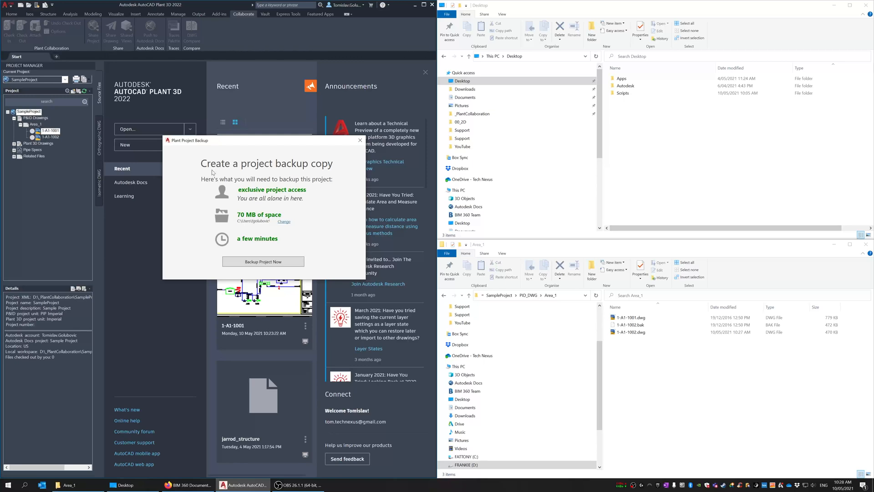
{"action": "mouse_move", "coordinate": [241, 177]}
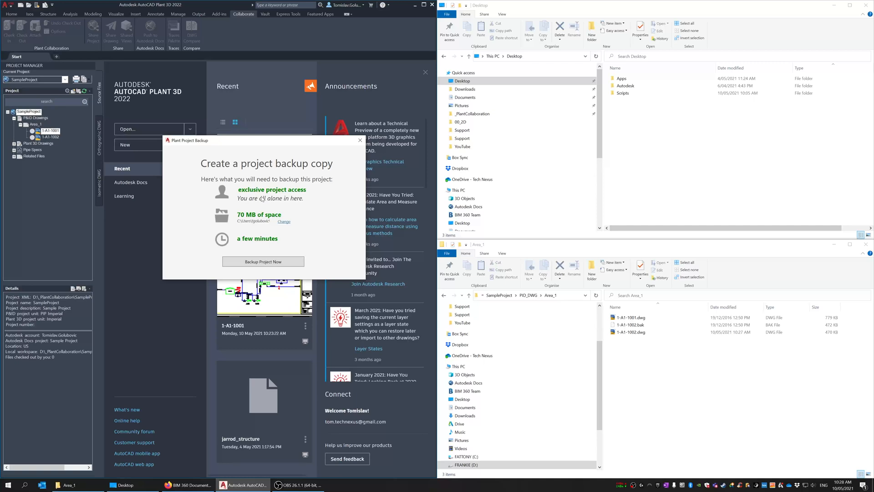
{"action": "mouse_move", "coordinate": [262, 199]}
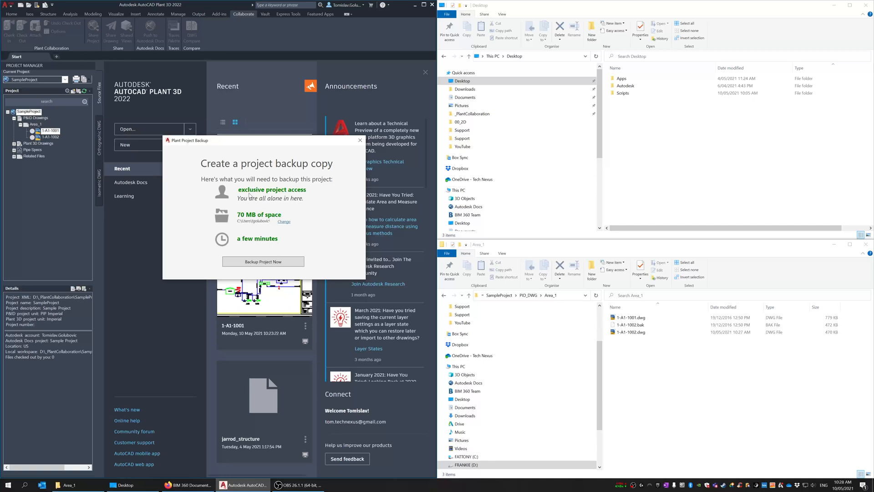
{"action": "left_click", "coordinate": [284, 221]}
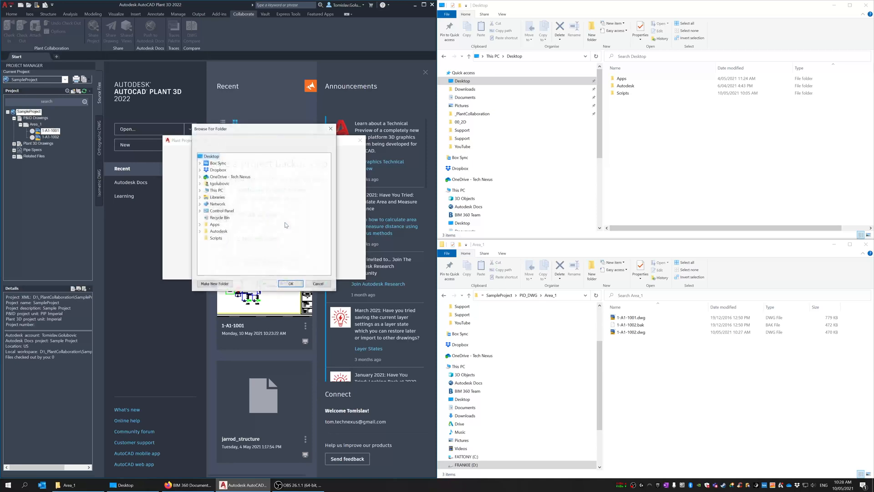
{"action": "left_click", "coordinate": [289, 283]}
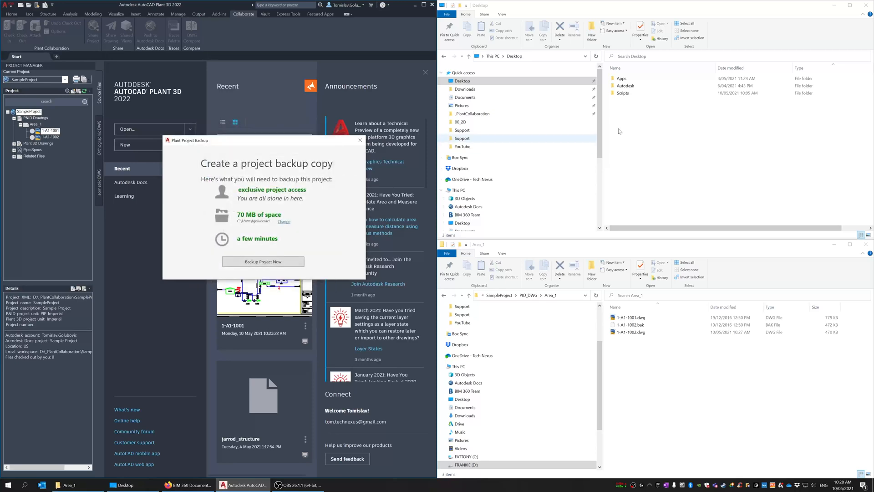
{"action": "mouse_move", "coordinate": [263, 261]}
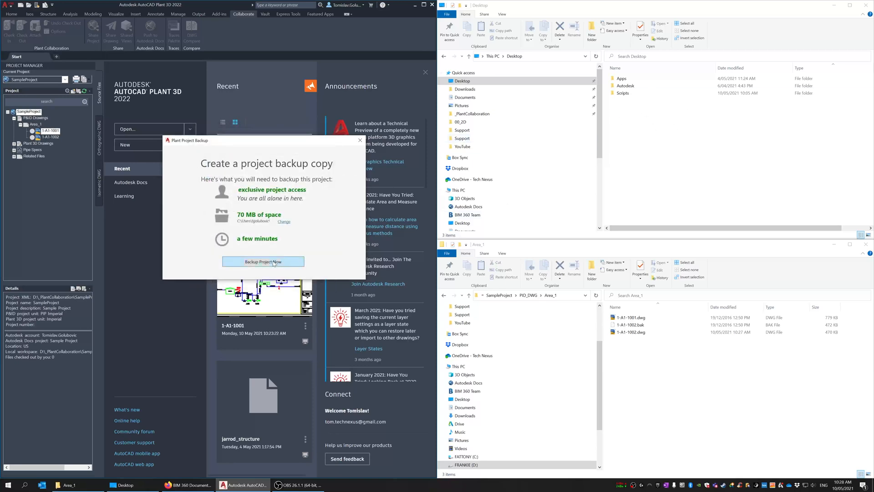
Run Backup Project Now and browse the dated SampleProject backup folder's subfolders.
{"action": "left_click", "coordinate": [263, 261]}
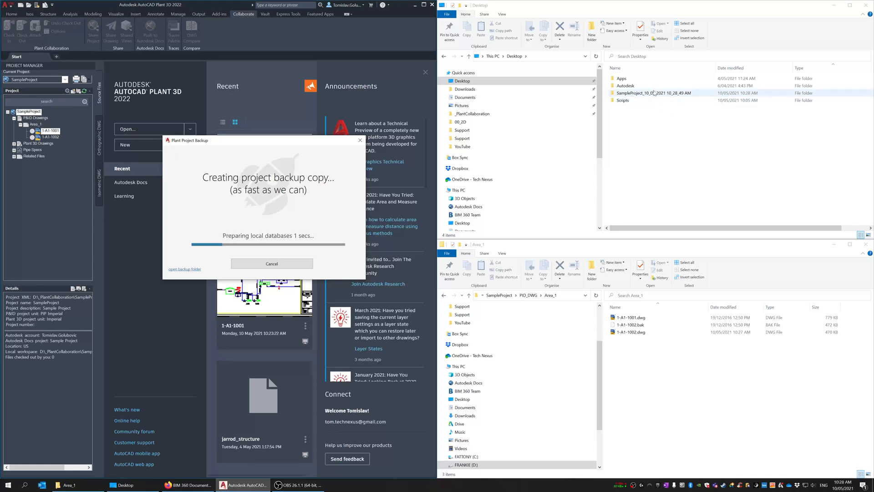
{"action": "left_click", "coordinate": [654, 93]}
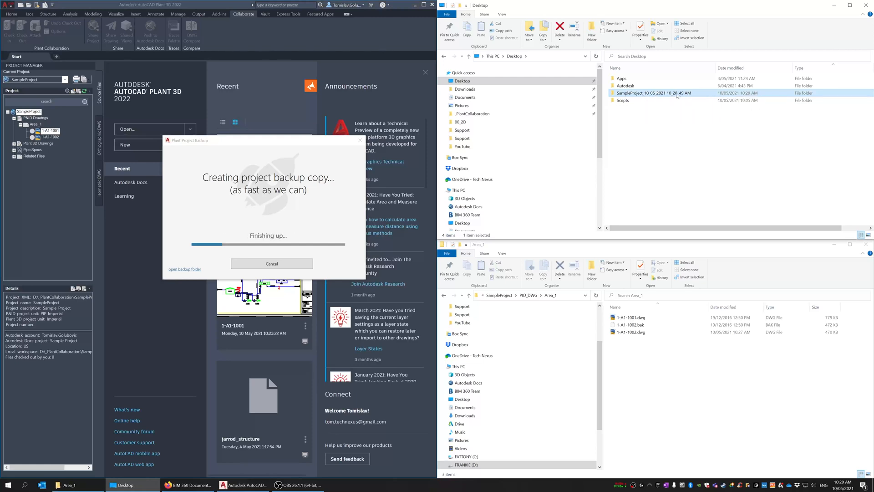
{"action": "double_click", "coordinate": [655, 93]}
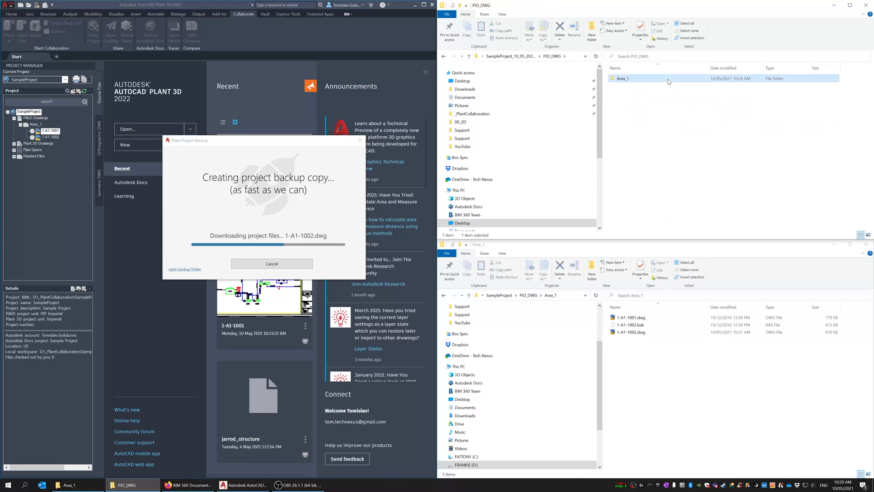
{"action": "double_click", "coordinate": [622, 77]}
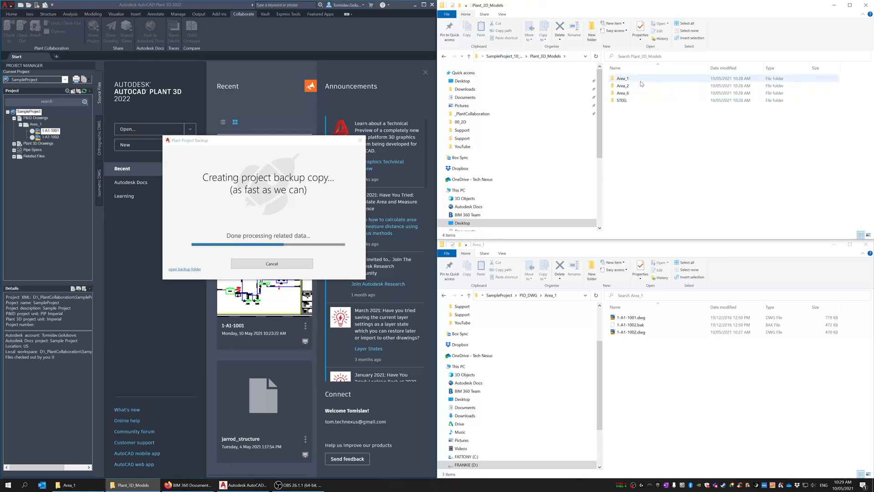
{"action": "double_click", "coordinate": [622, 78]}
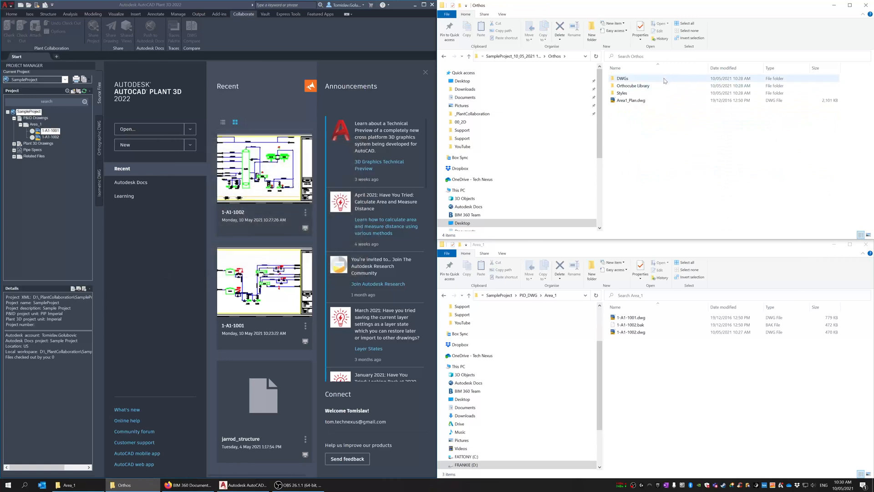
Return to the dated backup folder's root, beside the original SampleProject folder.
{"action": "left_click", "coordinate": [622, 78]}
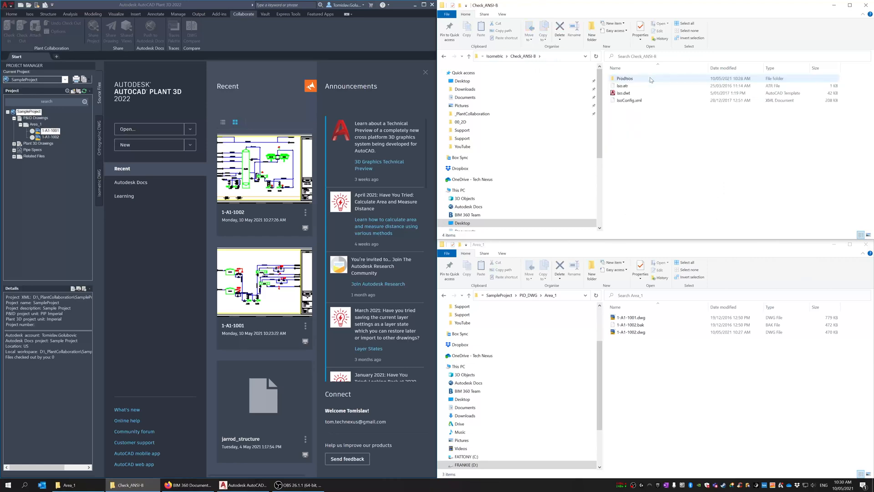
{"action": "double_click", "coordinate": [624, 77]}
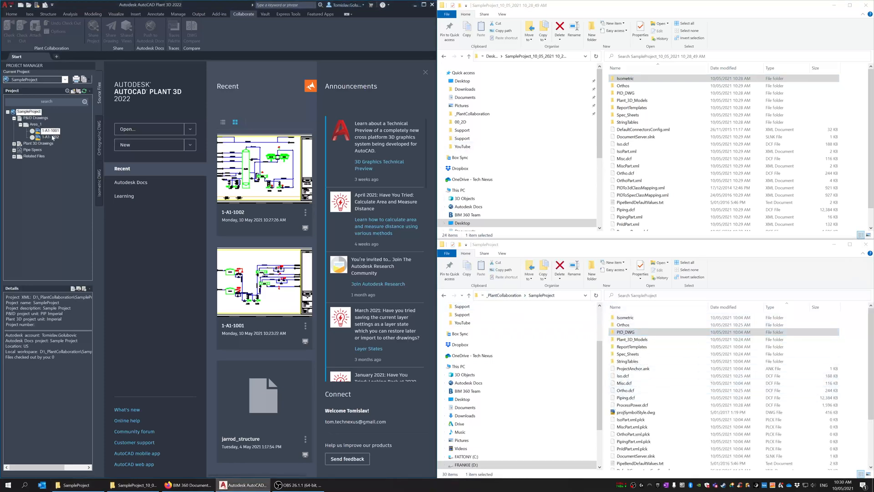
Show SampleProject's context menu in Project Manager and hover over Create Project Backup.
{"action": "right_click", "coordinate": [27, 111]}
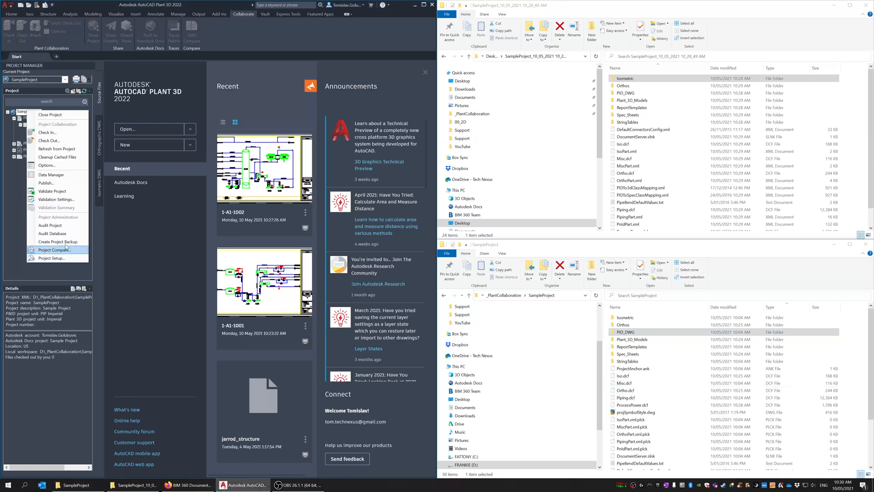
{"action": "mouse_move", "coordinate": [57, 241]}
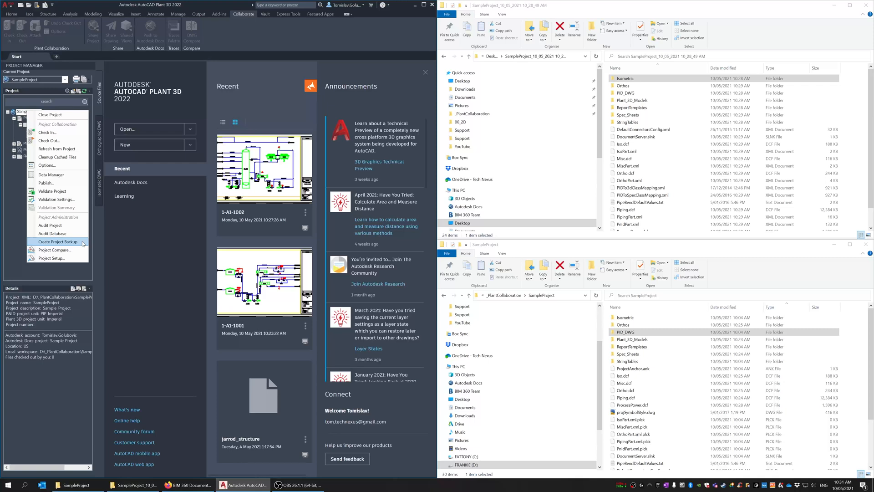
{"action": "mouse_move", "coordinate": [50, 224]}
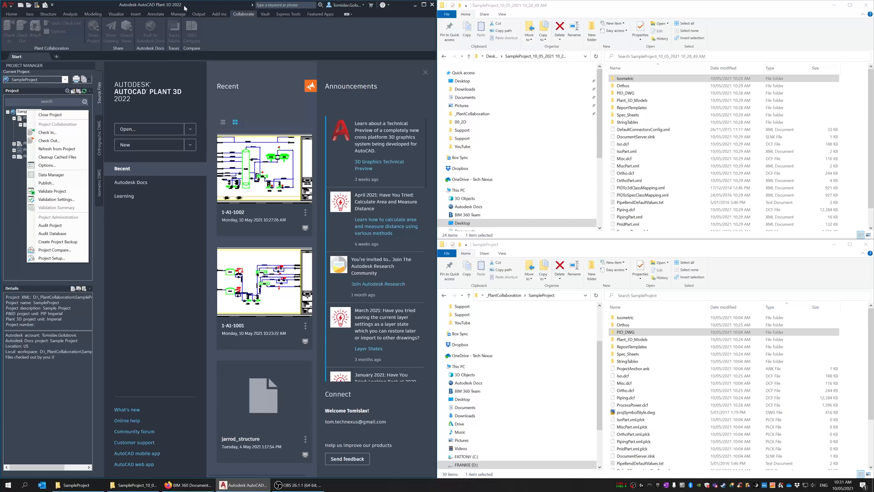
{"action": "mouse_move", "coordinate": [57, 241]}
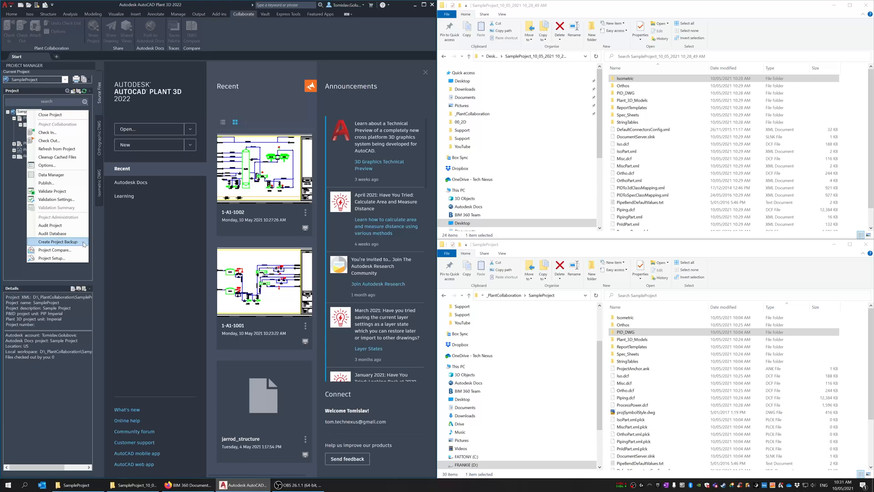